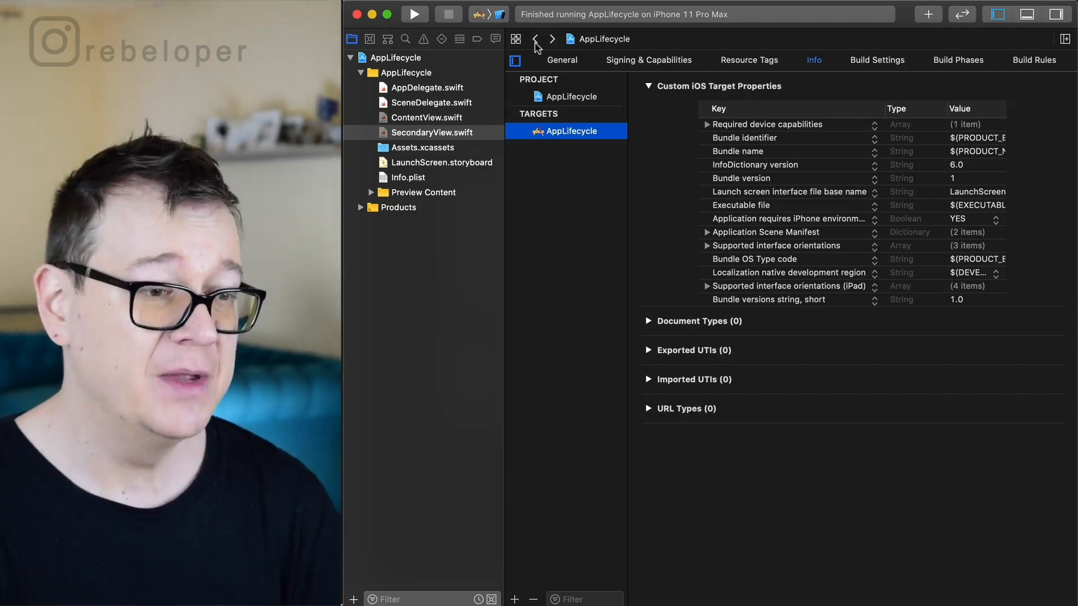
{"action": "mouse_move", "coordinate": [576, 249]}
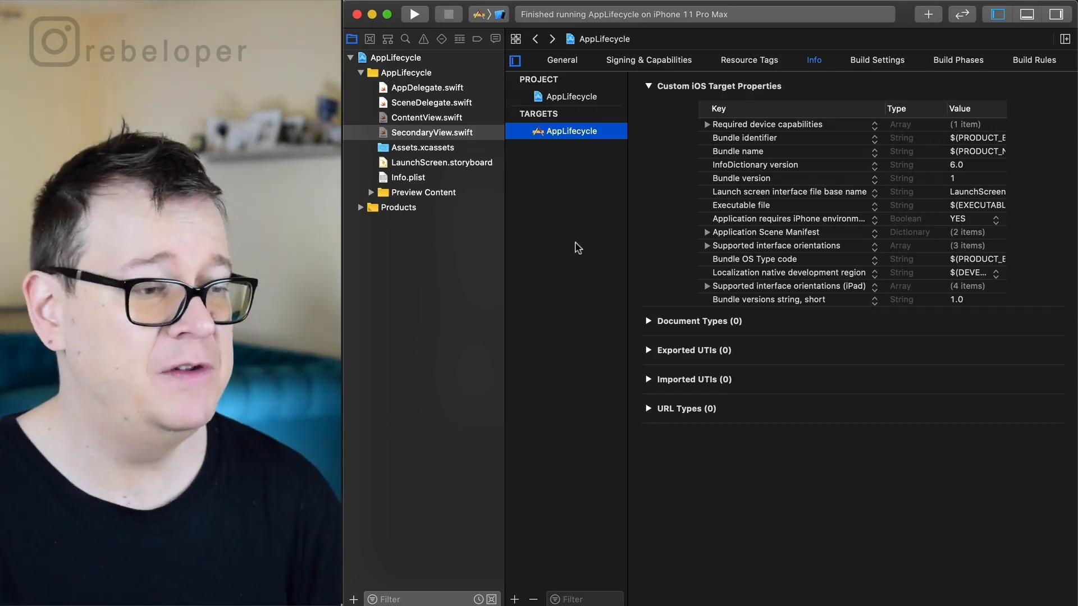
{"action": "mouse_move", "coordinate": [498, 140]}
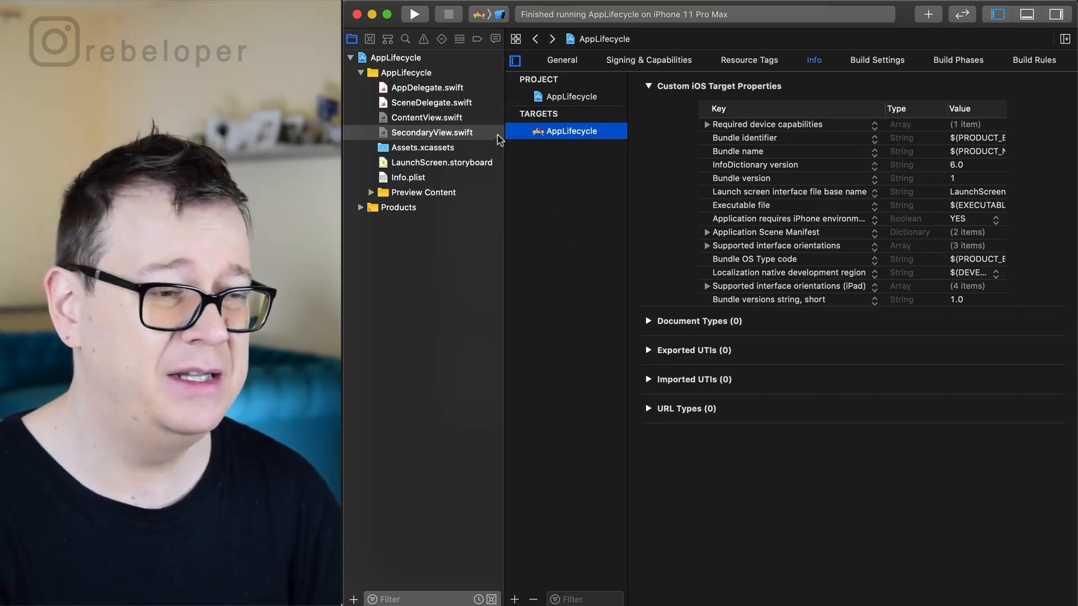
Step: Glance at SecondaryView.swift, then open ContentView.swift and select code on line 16
{"action": "left_click", "coordinate": [432, 131]}
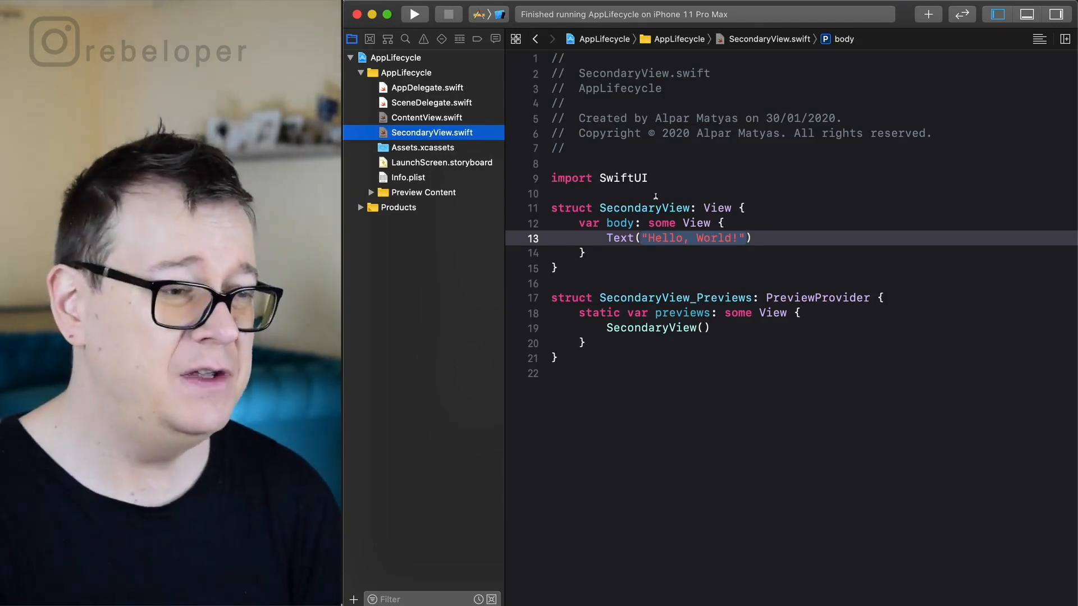
{"action": "left_click", "coordinate": [426, 117]}
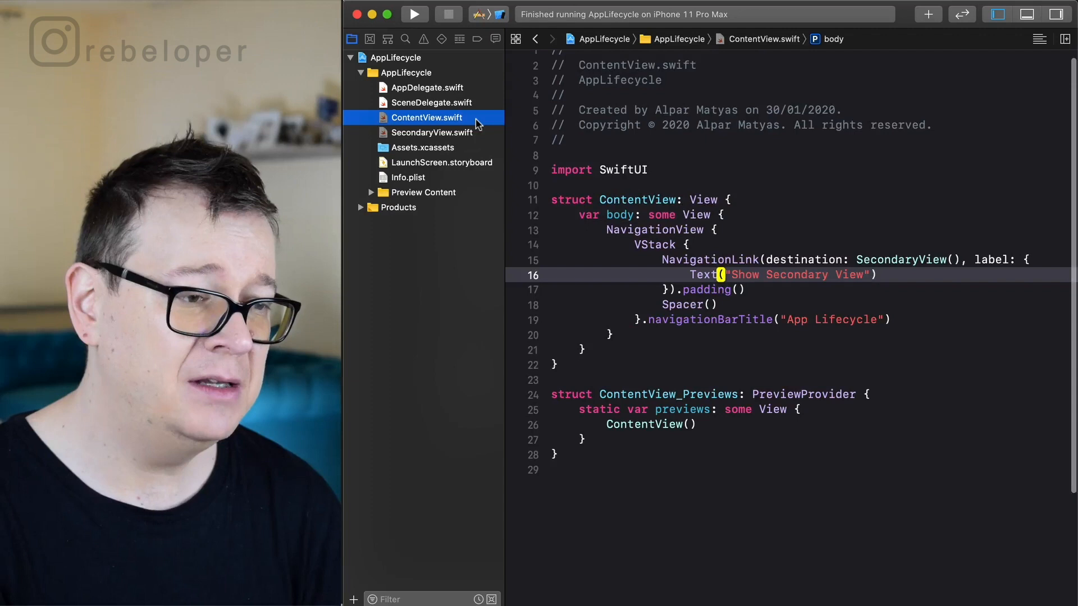
{"action": "double_click", "coordinate": [654, 230]}
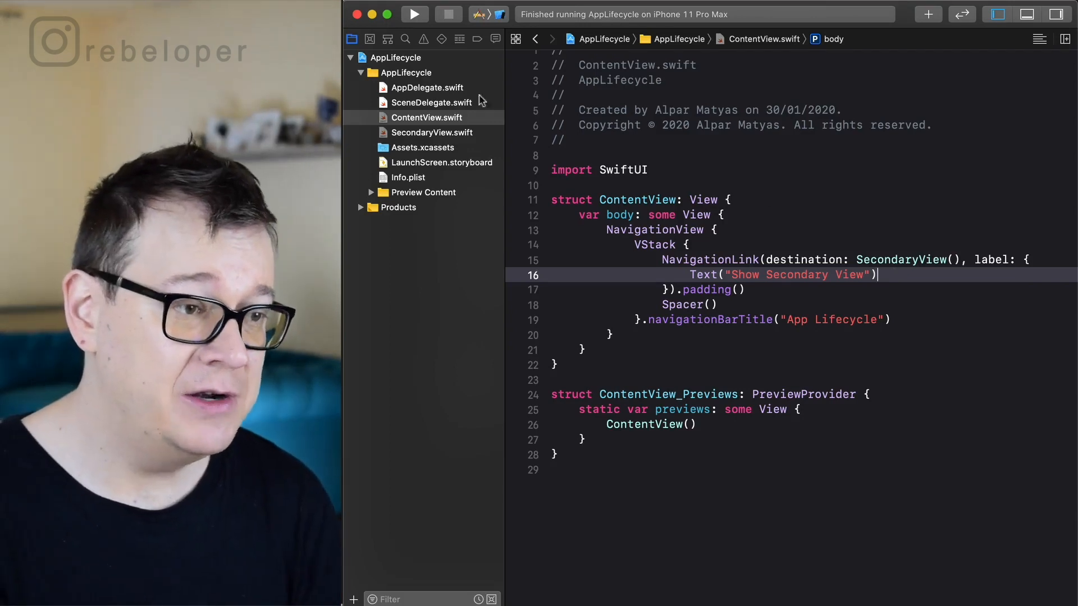
Step: Expand Application Scene Manifest, Scene Configuration, Application Session Role and Item 0 in target Info
{"action": "left_click", "coordinate": [395, 58]}
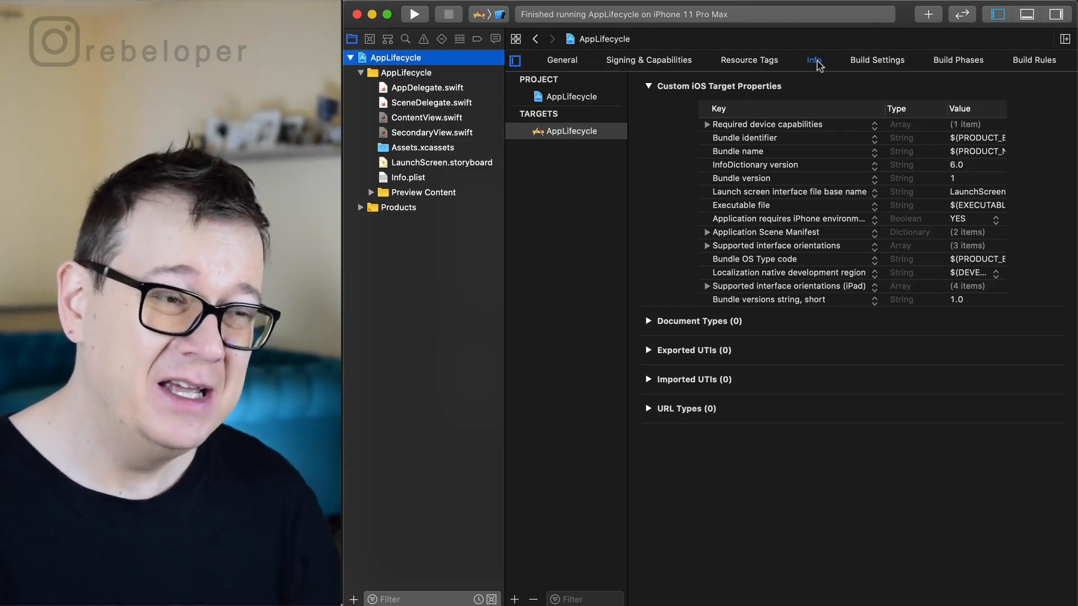
{"action": "mouse_move", "coordinate": [476, 112]}
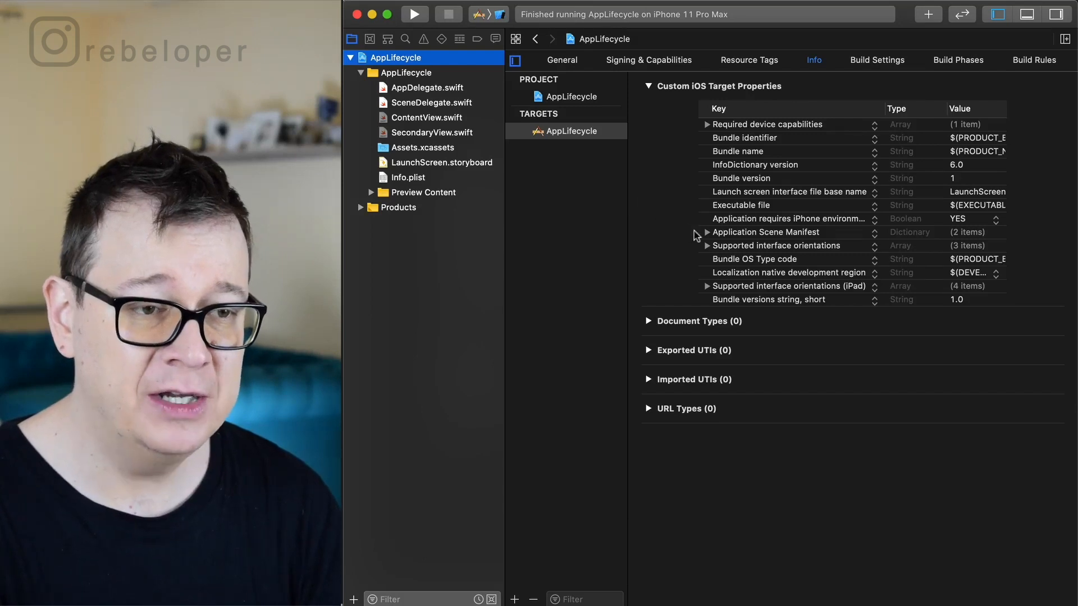
{"action": "mouse_move", "coordinate": [708, 242]}
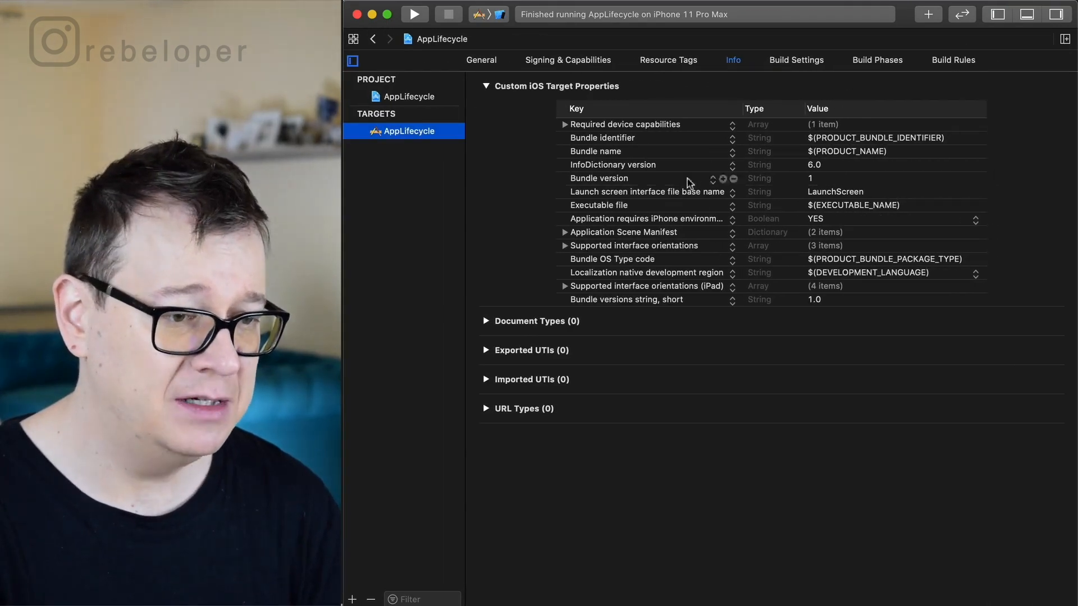
{"action": "mouse_move", "coordinate": [566, 238]}
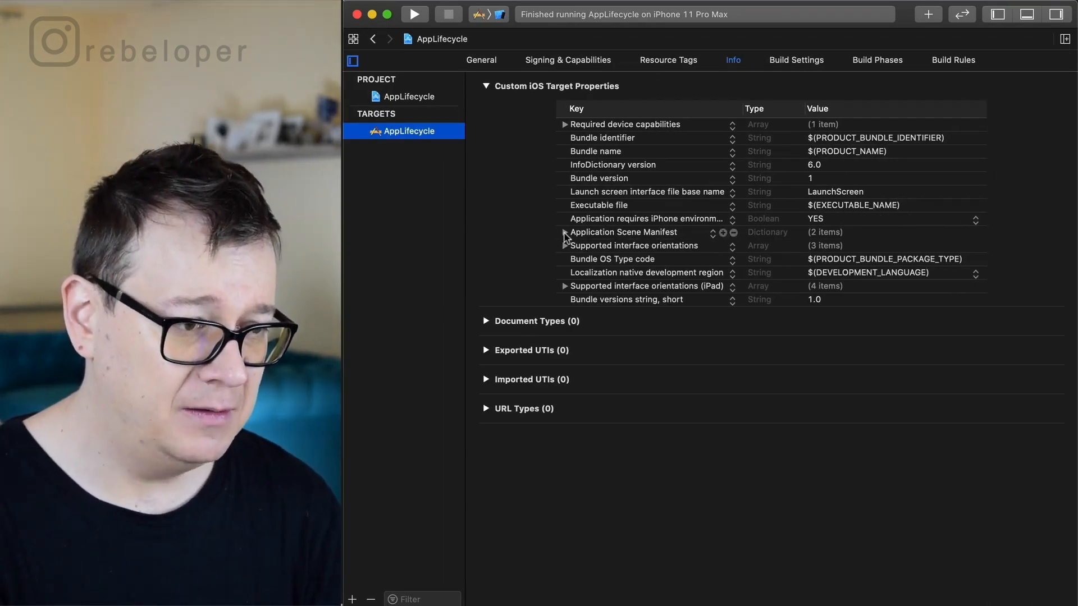
{"action": "left_click", "coordinate": [564, 232]}
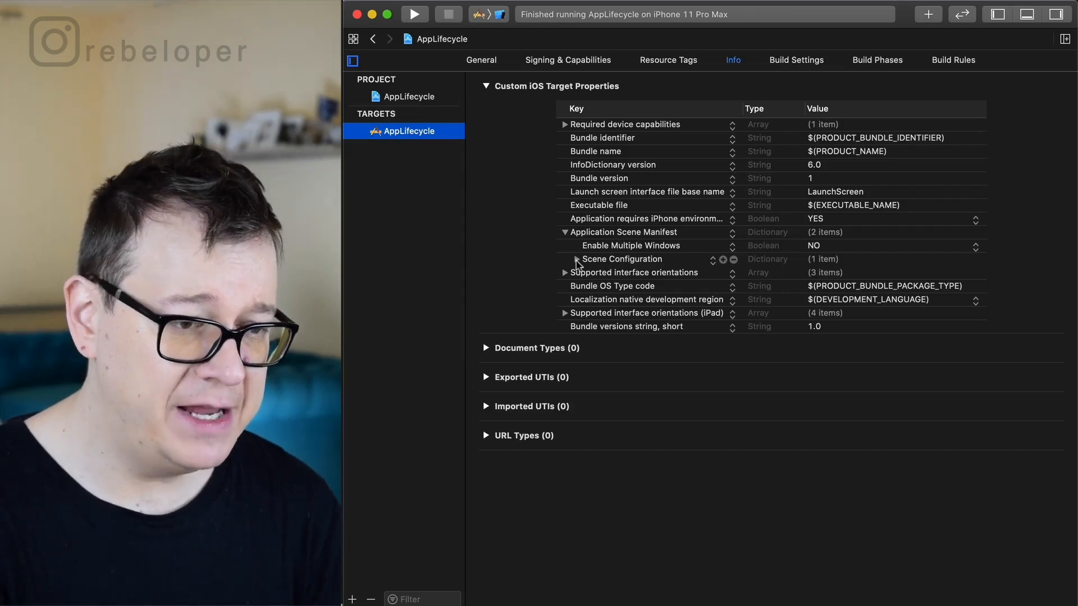
{"action": "left_click", "coordinate": [578, 259]}
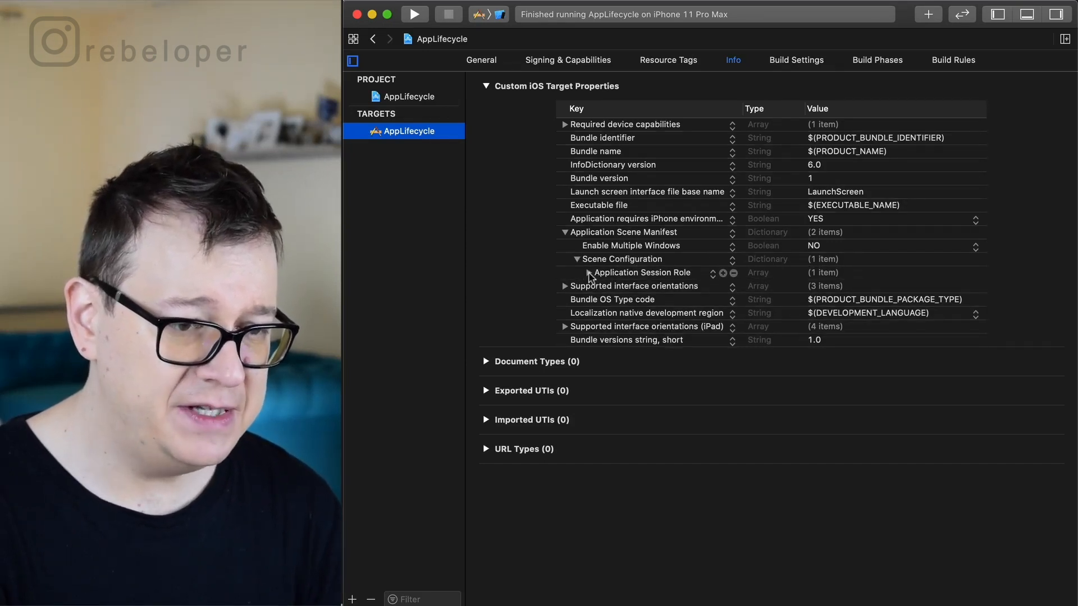
{"action": "left_click", "coordinate": [589, 272]}
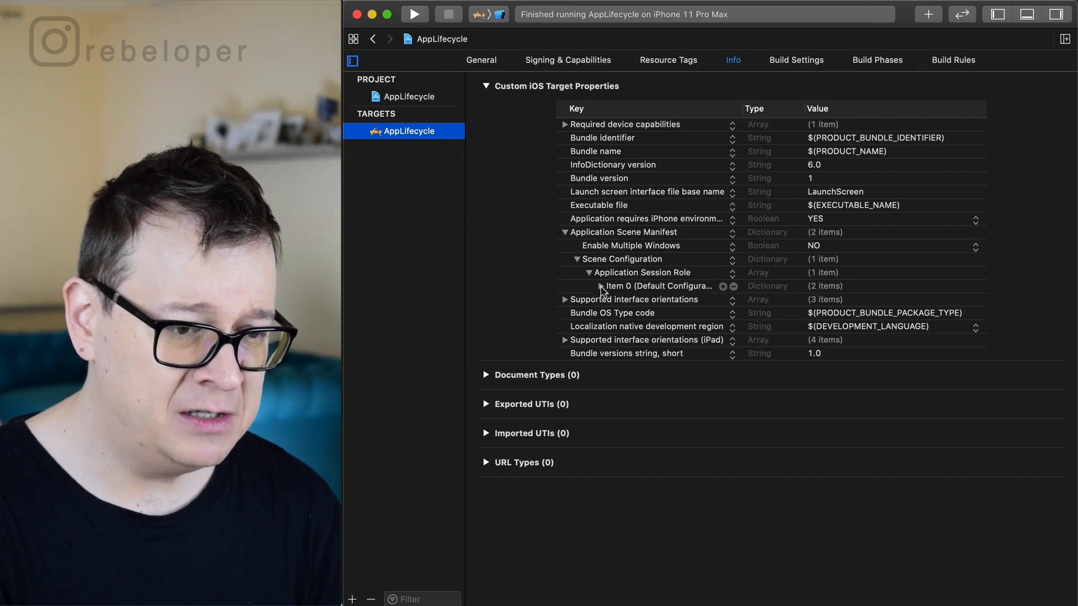
{"action": "left_click", "coordinate": [581, 286]}
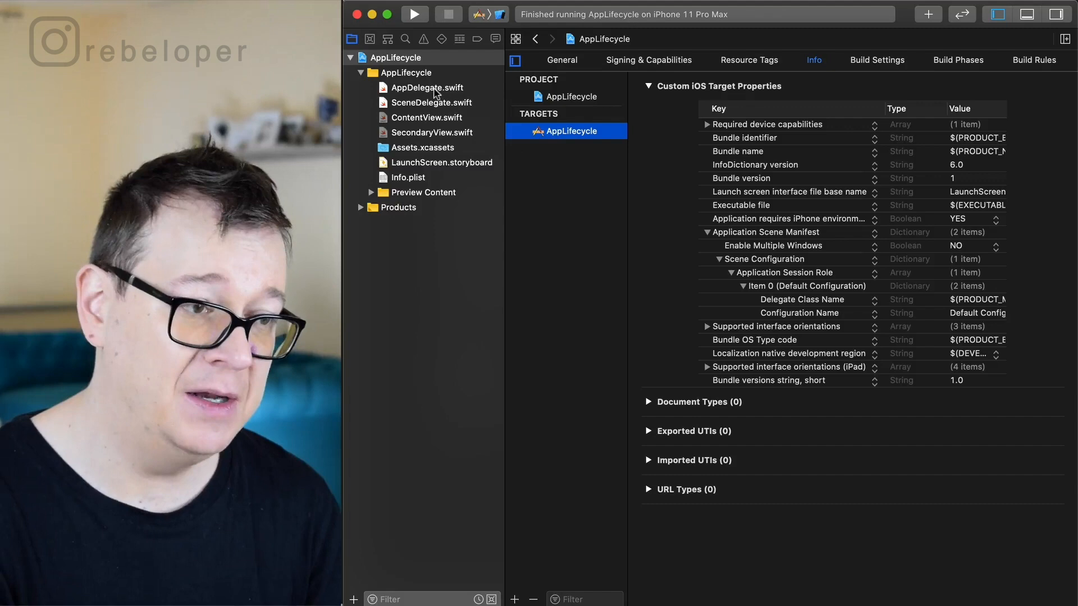
Step: Open AppDelegate.swift and select the AppDelegate class name
{"action": "left_click", "coordinate": [427, 88]}
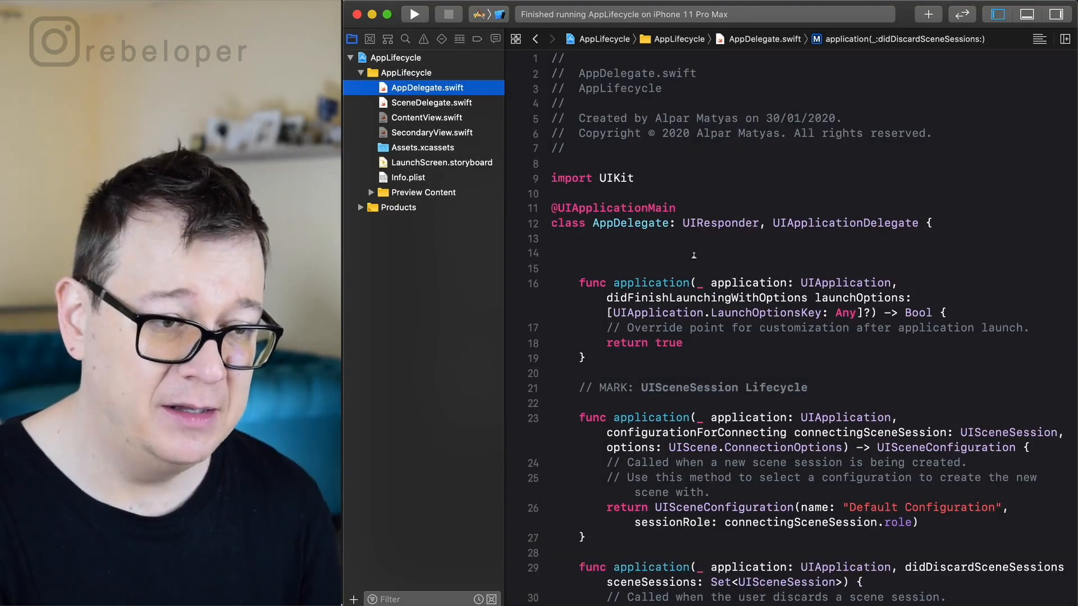
{"action": "double_click", "coordinate": [630, 222]}
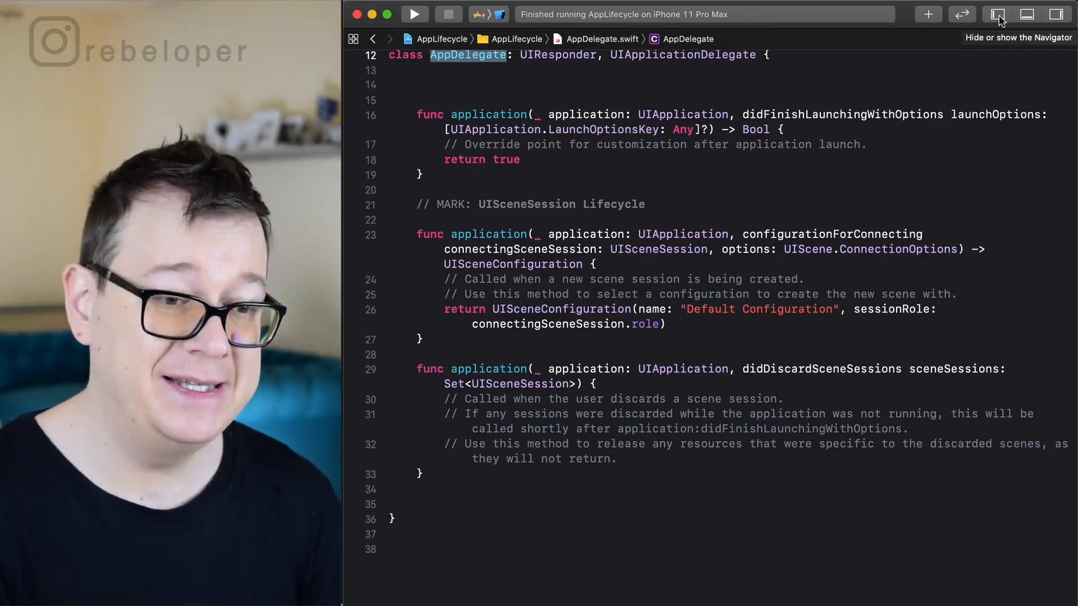
Step: Reopen the Project navigator beside the AppDelegate code
{"action": "left_click", "coordinate": [998, 13]}
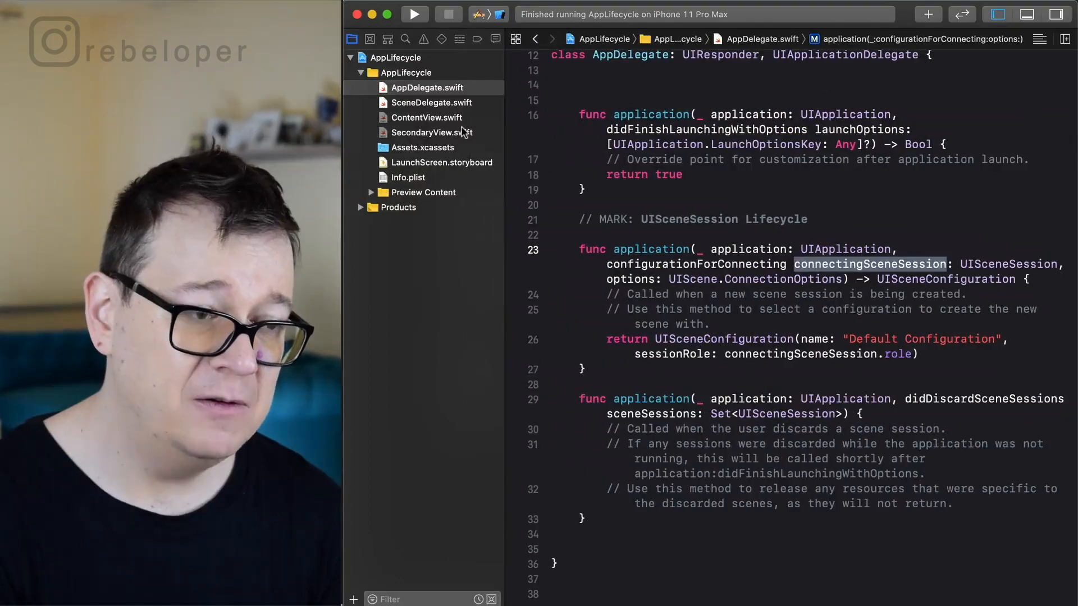
{"action": "mouse_move", "coordinate": [479, 108]}
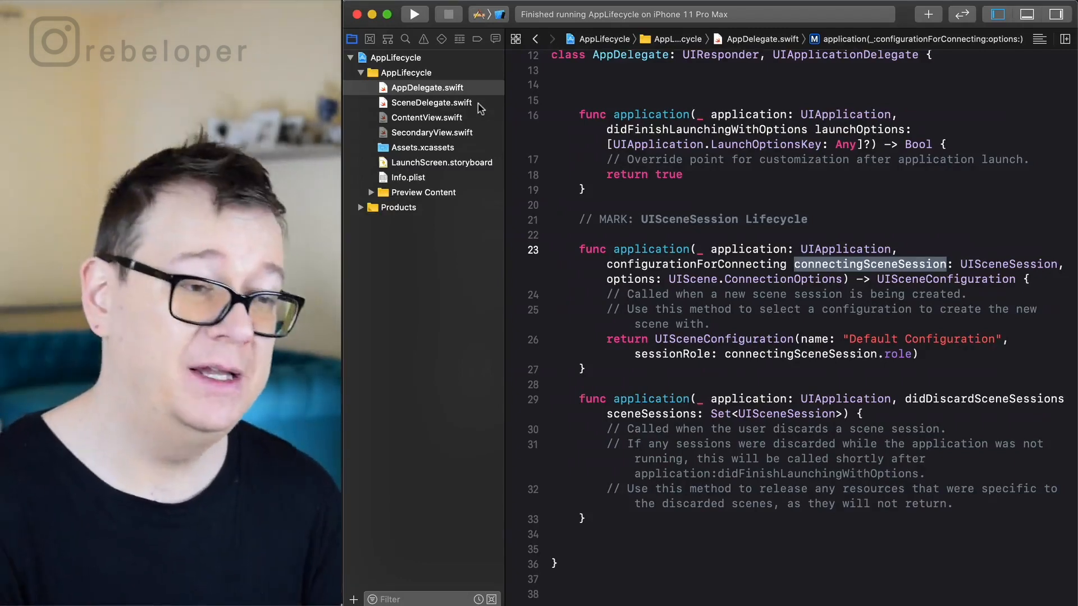
Step: Open SceneDelegate.swift with the navigator hidden and highlight the contentView name
{"action": "left_click", "coordinate": [431, 102]}
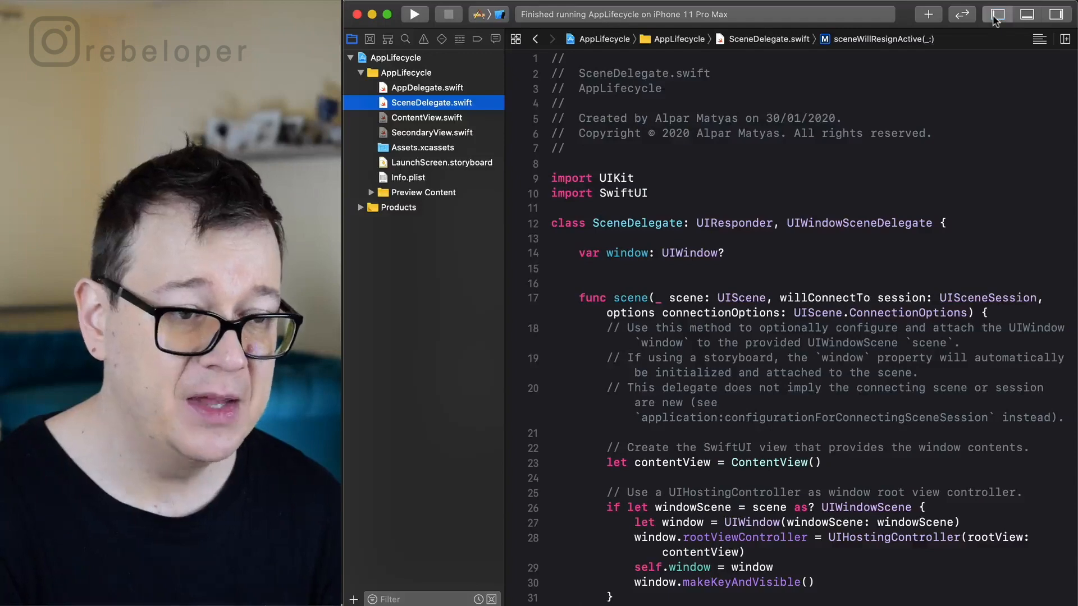
{"action": "left_click", "coordinate": [995, 13]}
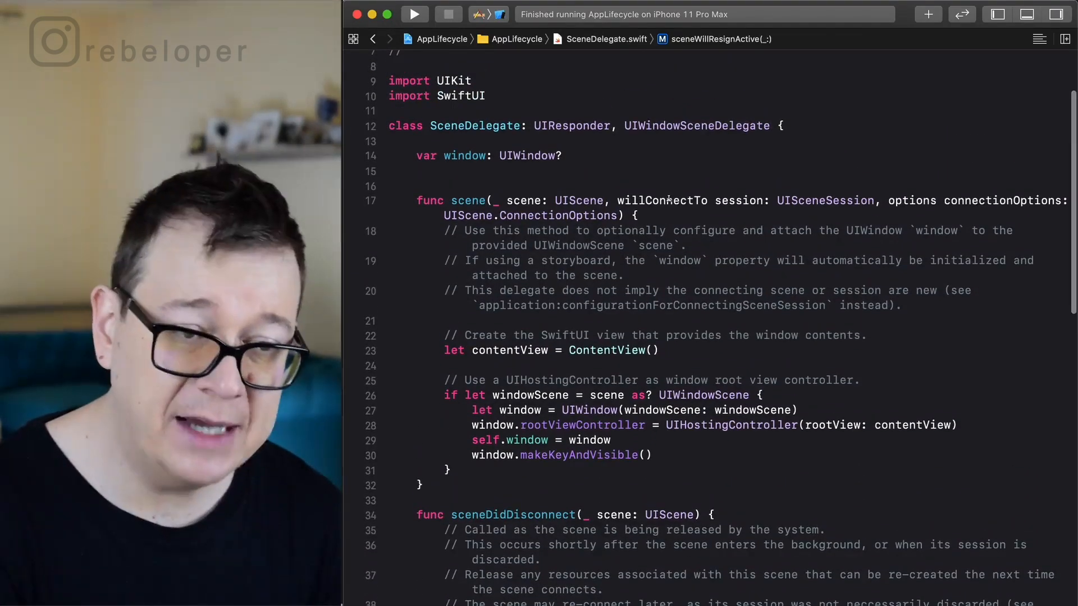
{"action": "scroll", "scroll_direction": "down", "scroll_amount": 3}
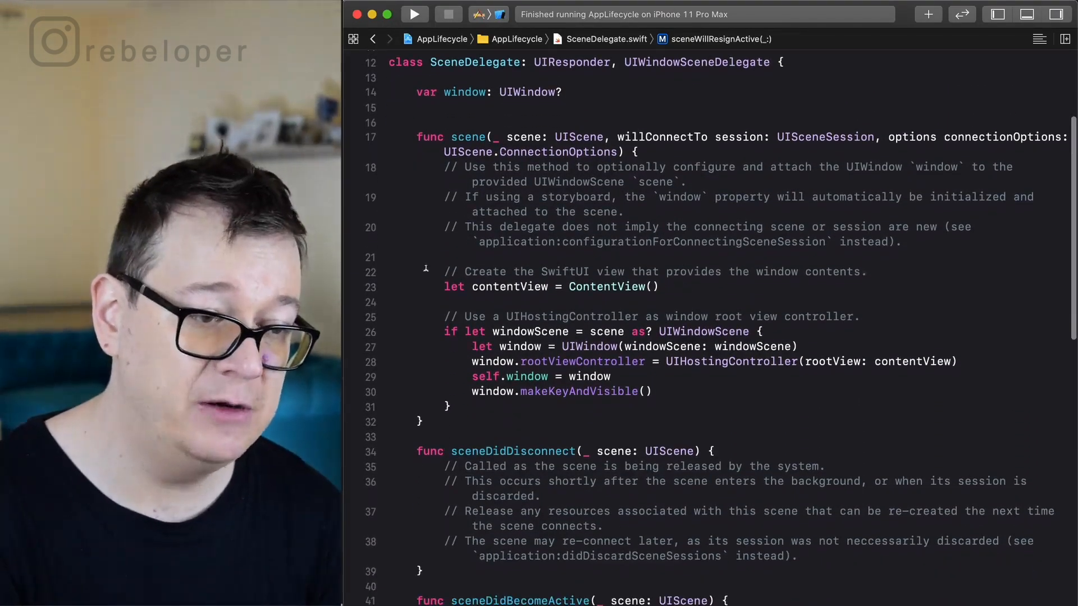
{"action": "double_click", "coordinate": [606, 287]}
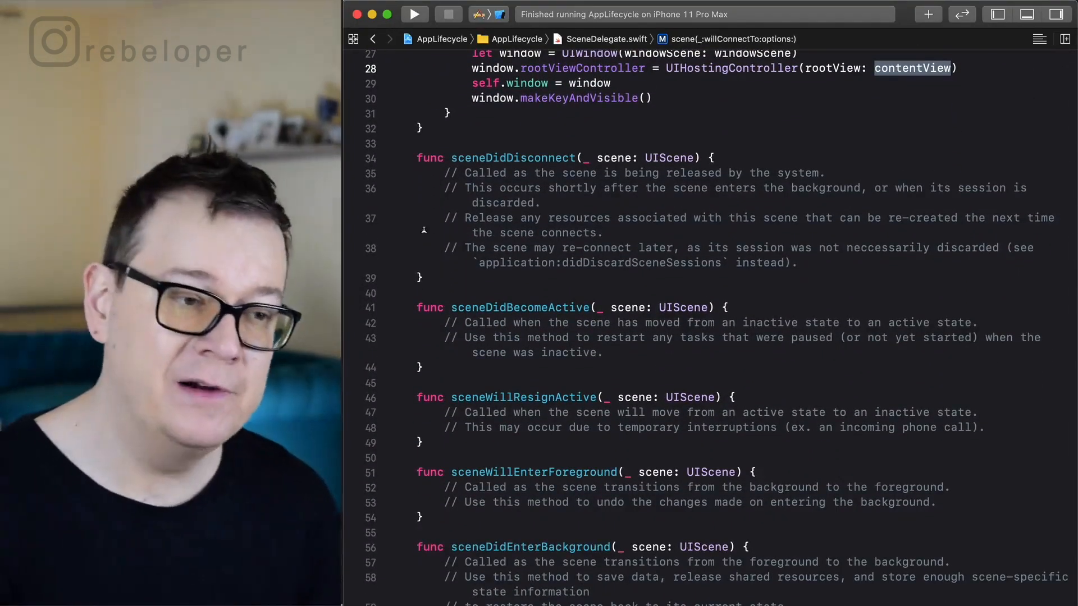
Step: Review sceneDidDisconnect through sceneDidEnterBackground, then show the project file list again
{"action": "double_click", "coordinate": [512, 158]}
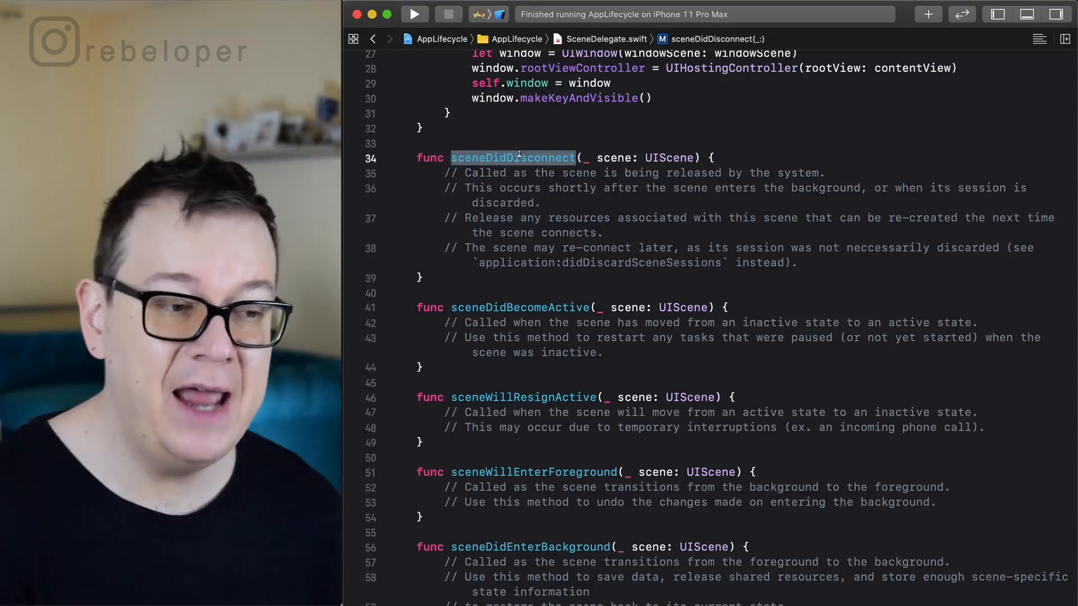
{"action": "double_click", "coordinate": [519, 307]}
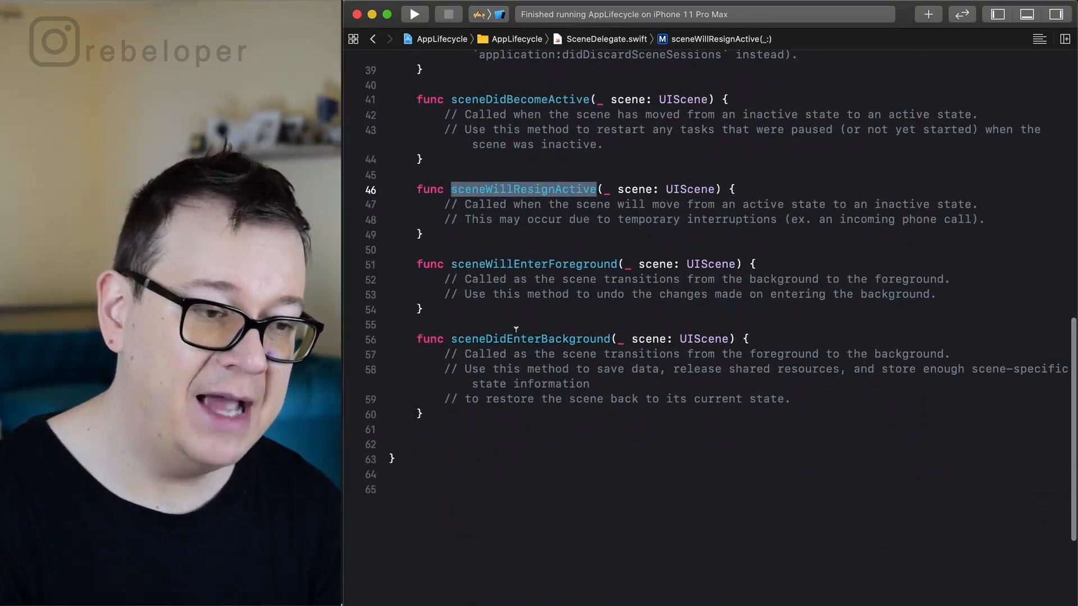
{"action": "double_click", "coordinate": [534, 264]}
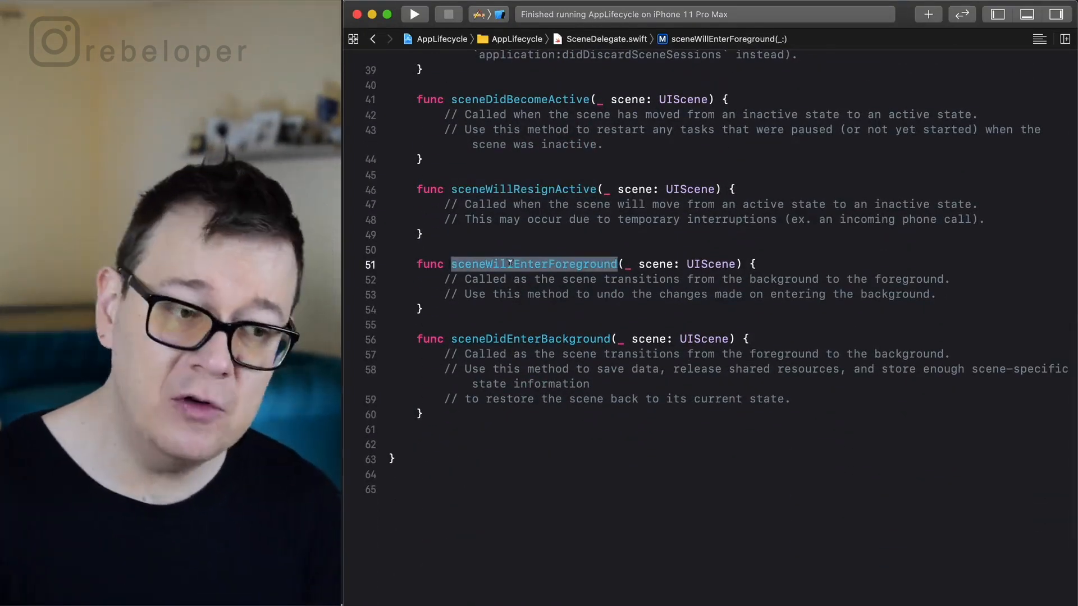
{"action": "double_click", "coordinate": [530, 338]}
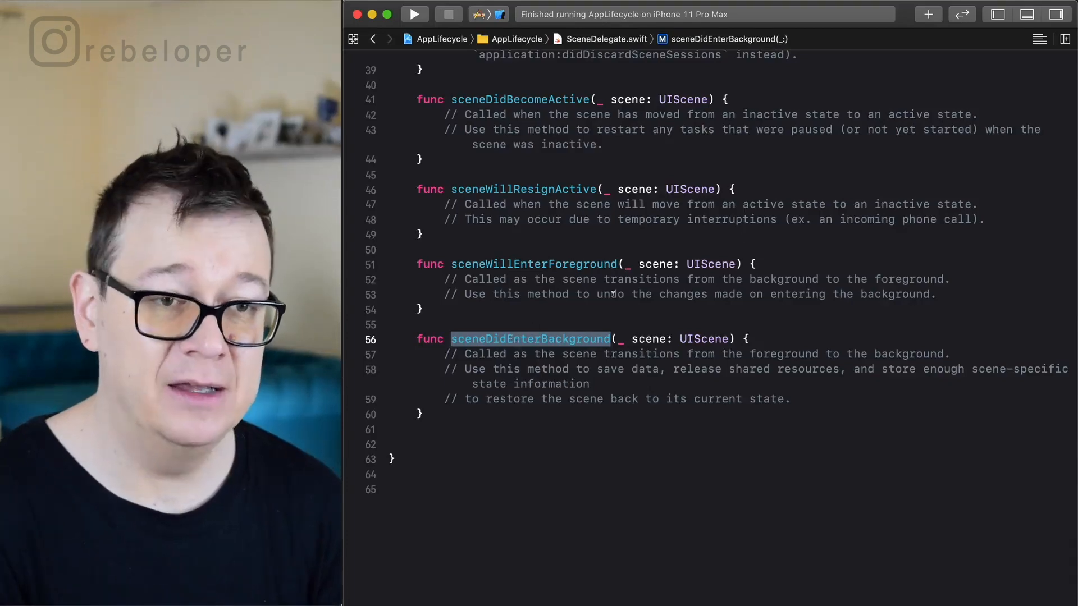
{"action": "left_click", "coordinate": [997, 14]}
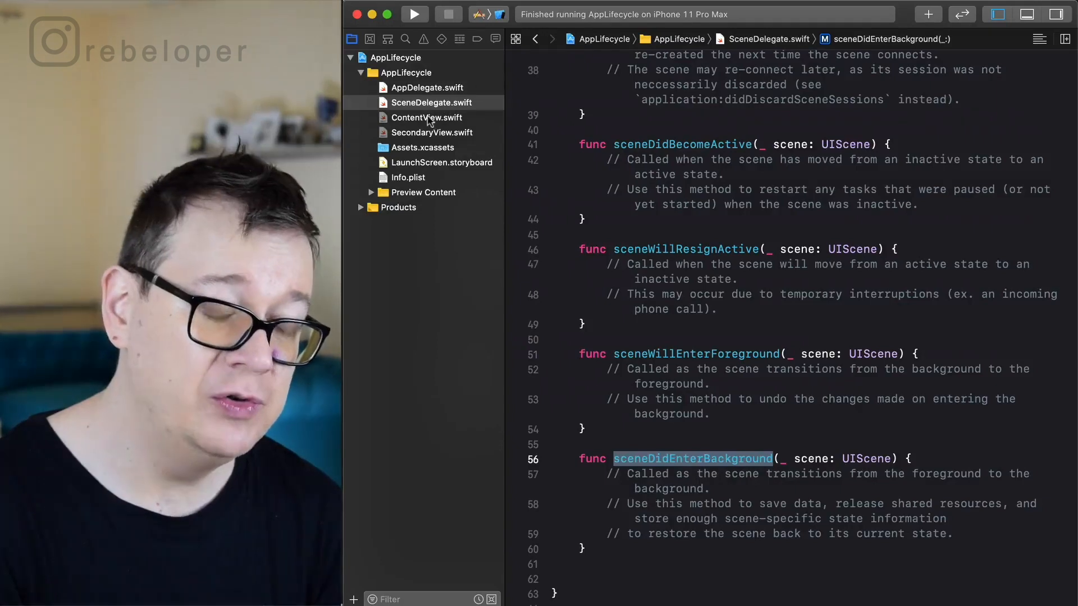
Step: Add an .onAppear modifier to ContentView's NavigationView that prints "onAppear"
{"action": "left_click", "coordinate": [425, 117]}
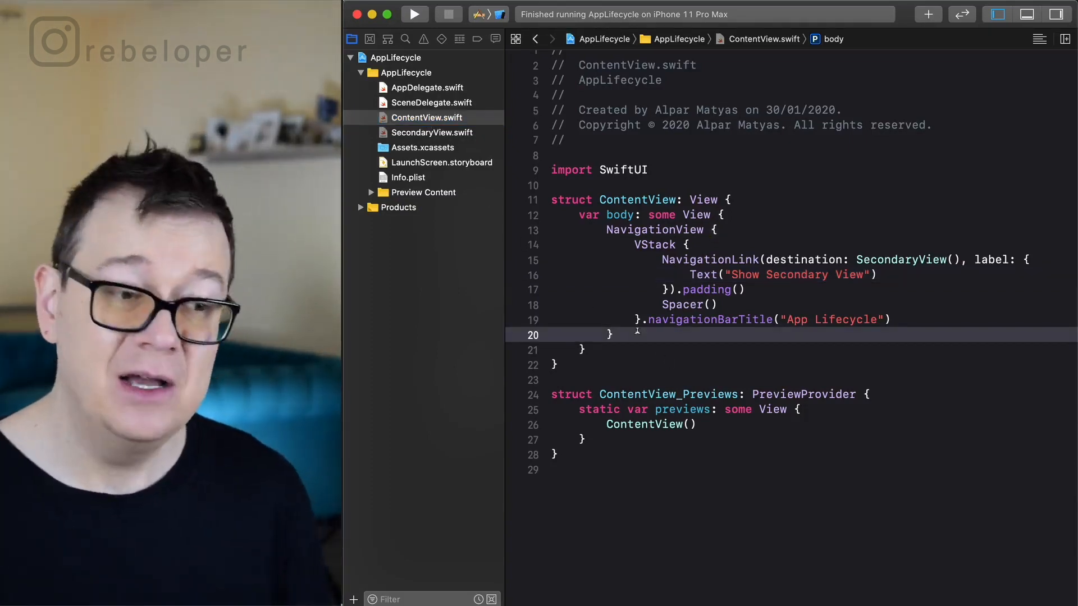
{"action": "type", "text": "."}
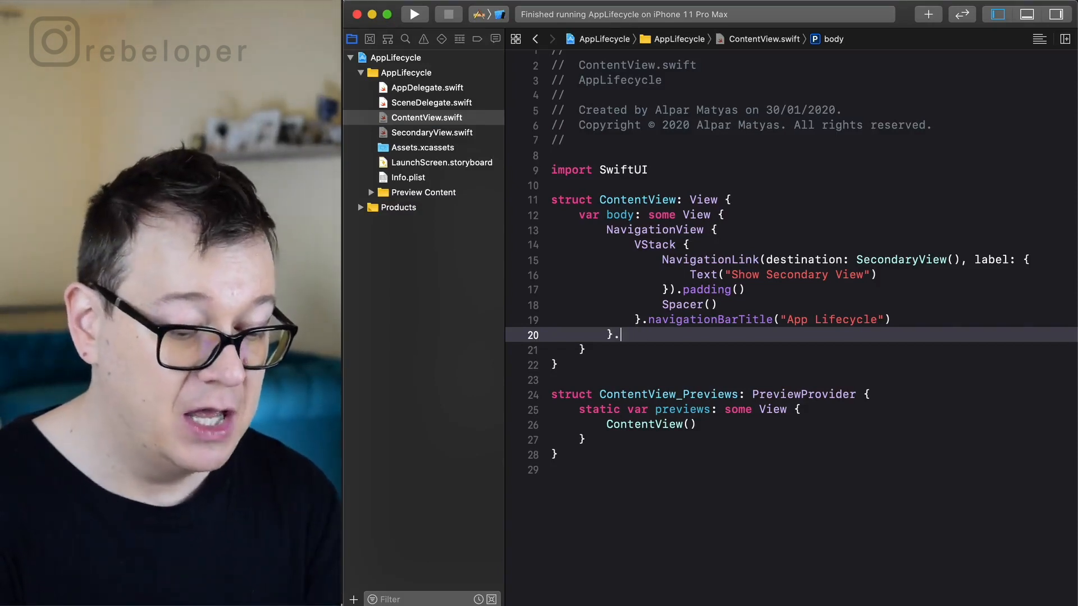
{"action": "type", "text": "ona"}
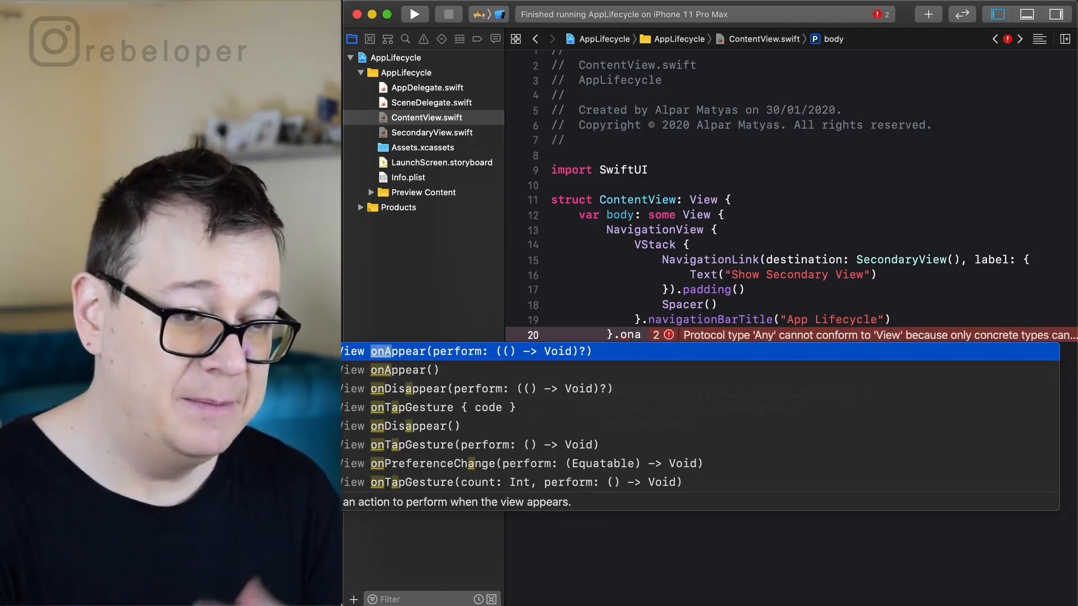
{"action": "left_click", "coordinate": [481, 352]}
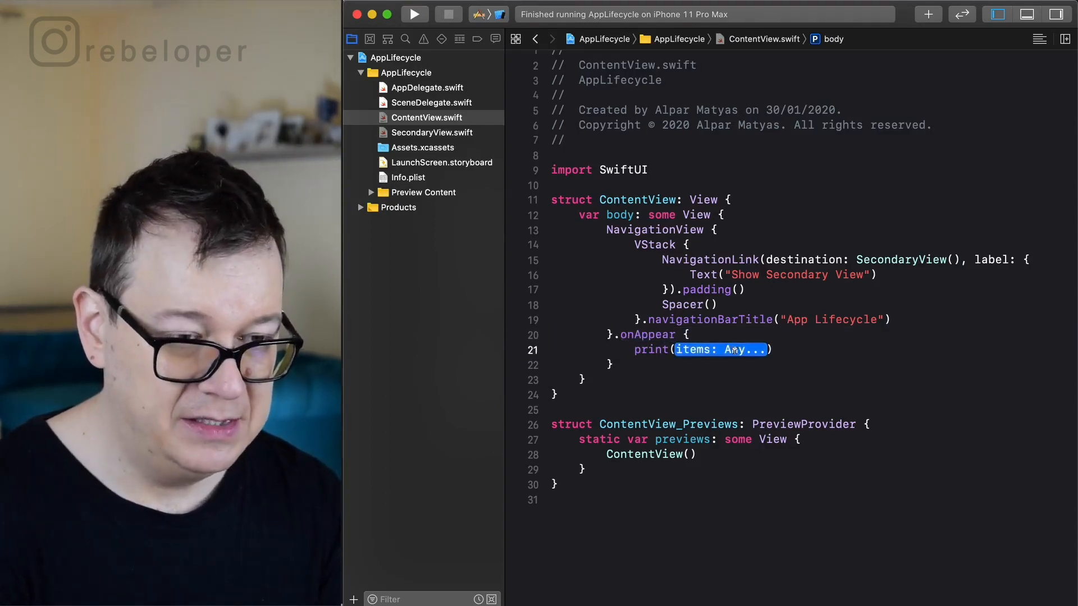
{"action": "type", "text": "\"onAppear\""}
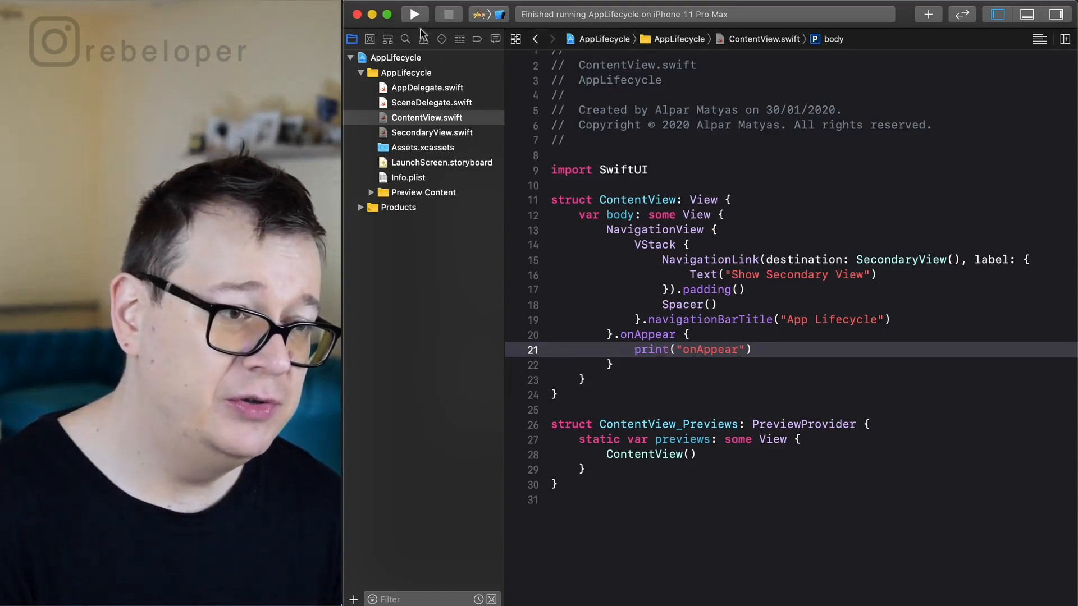
Step: Run the app, confirm "onAppear" in the console, and tap Show Secondary View
{"action": "left_click", "coordinate": [413, 13]}
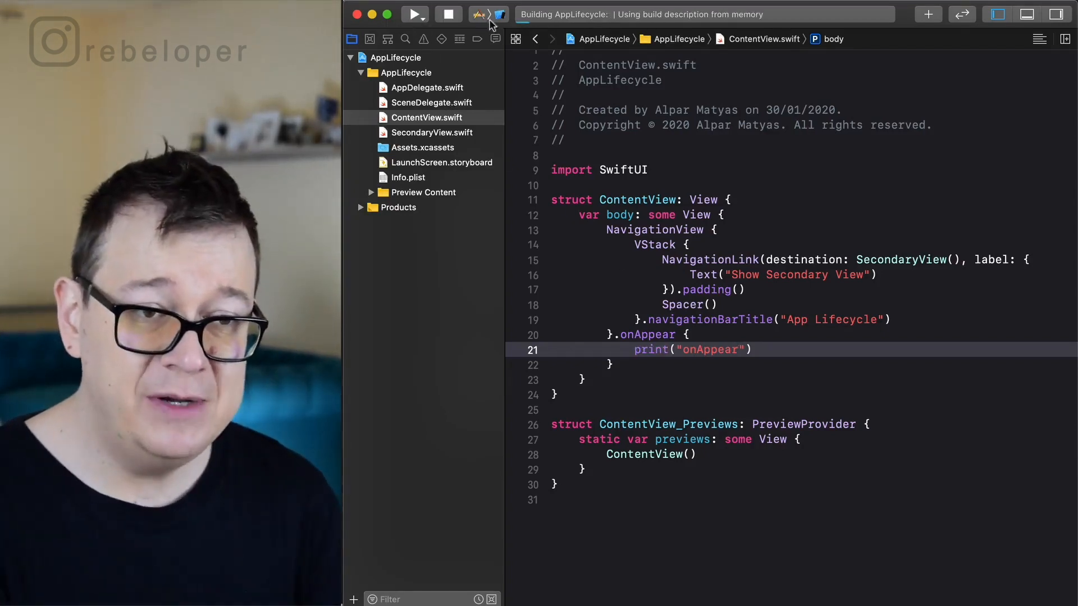
{"action": "left_click", "coordinate": [414, 13]}
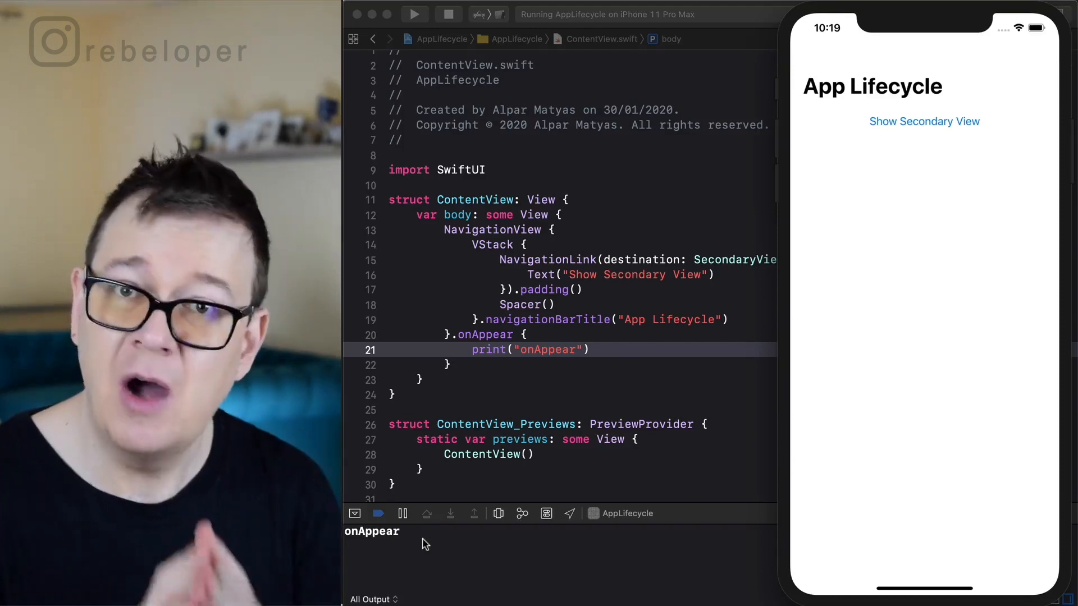
{"action": "mouse_move", "coordinate": [634, 334]}
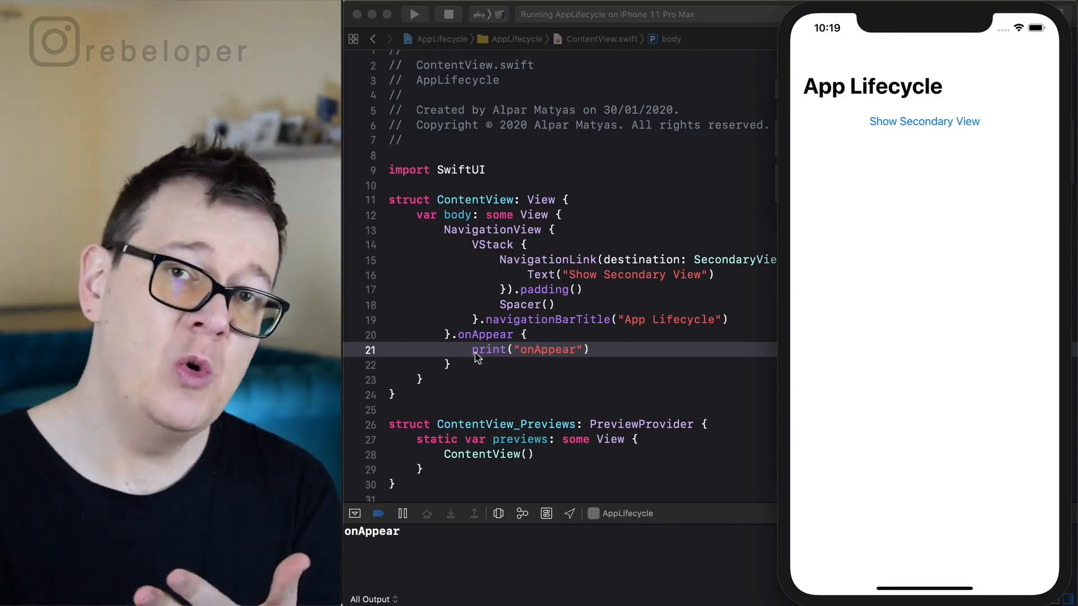
{"action": "mouse_move", "coordinate": [903, 141]}
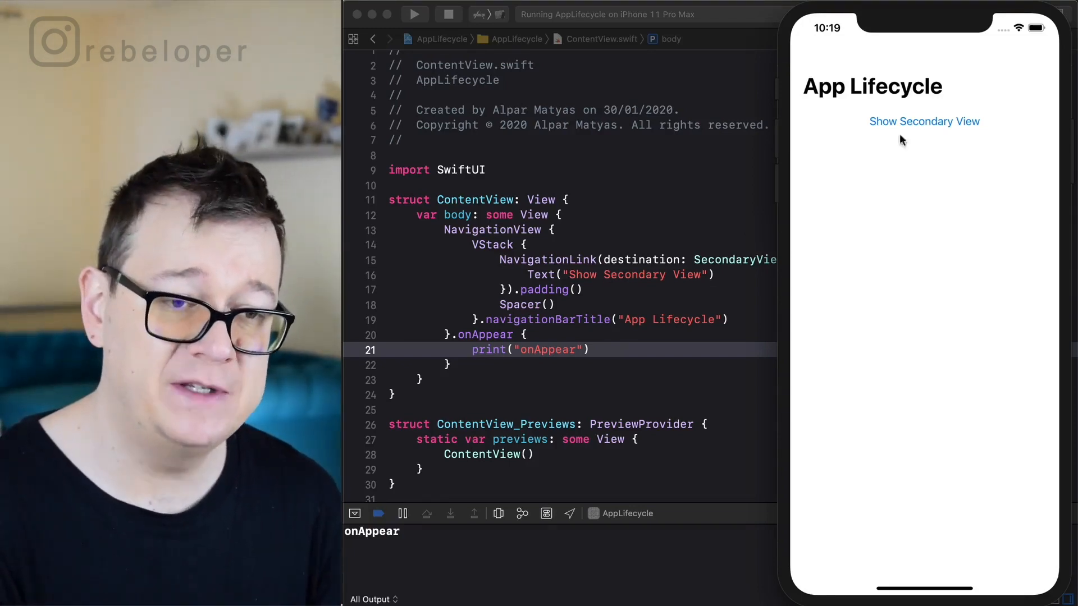
{"action": "left_click", "coordinate": [924, 121]}
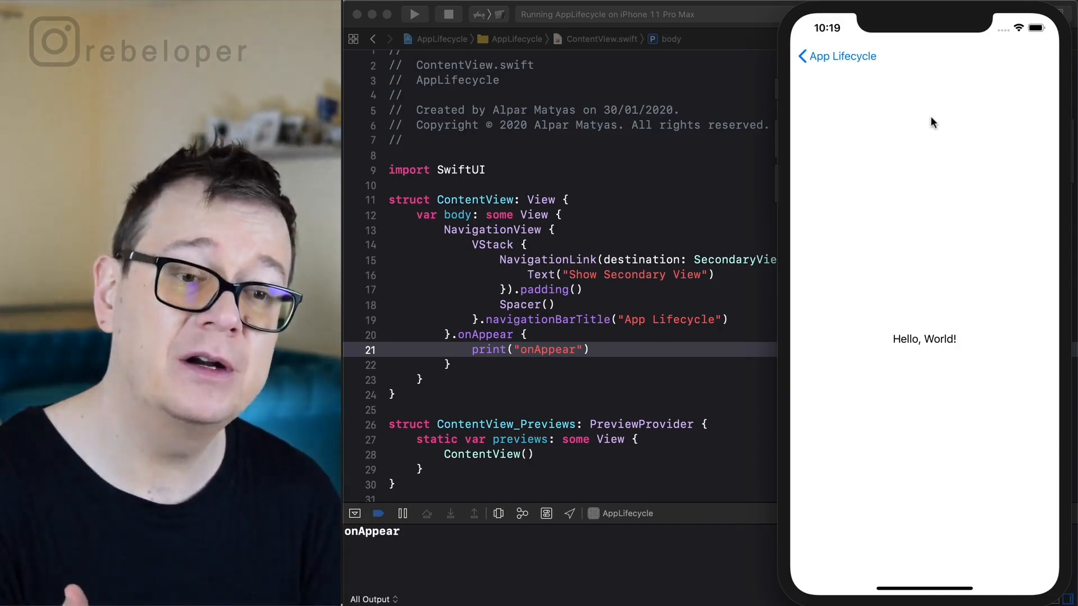
{"action": "mouse_move", "coordinate": [904, 108]}
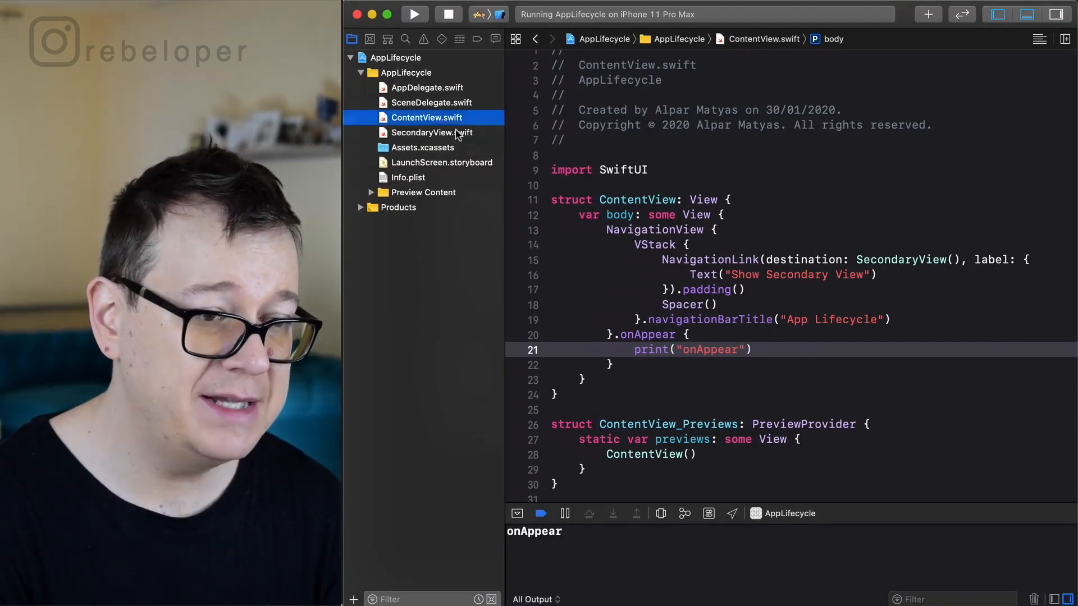
Step: Add .onDisappear printing "onDisappear" to SecondaryView's Text, then rebuild and run
{"action": "left_click", "coordinate": [432, 132]}
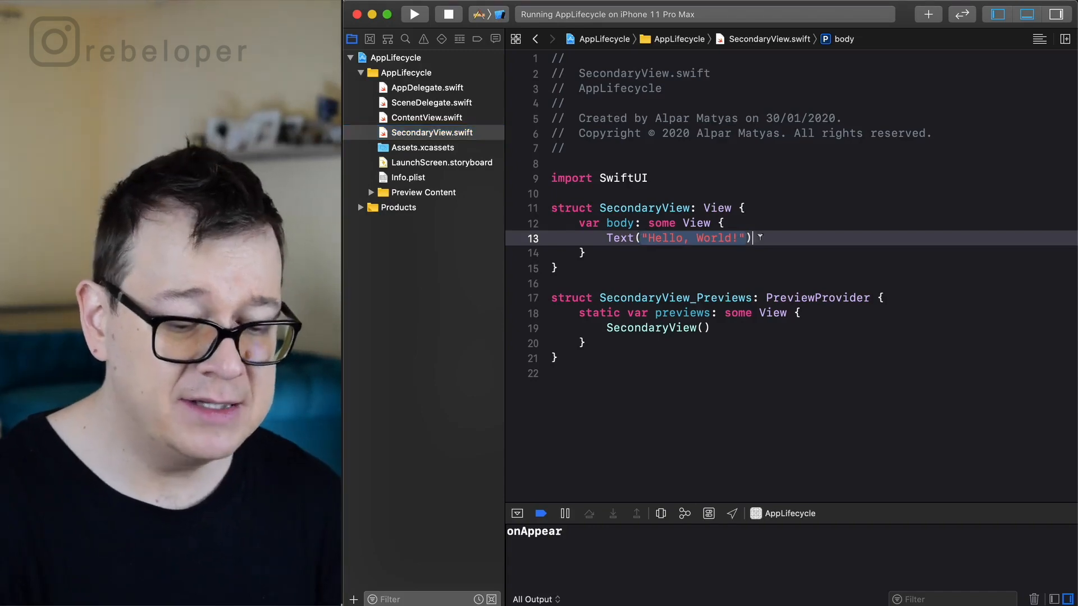
{"action": "type", "text": ".ond"}
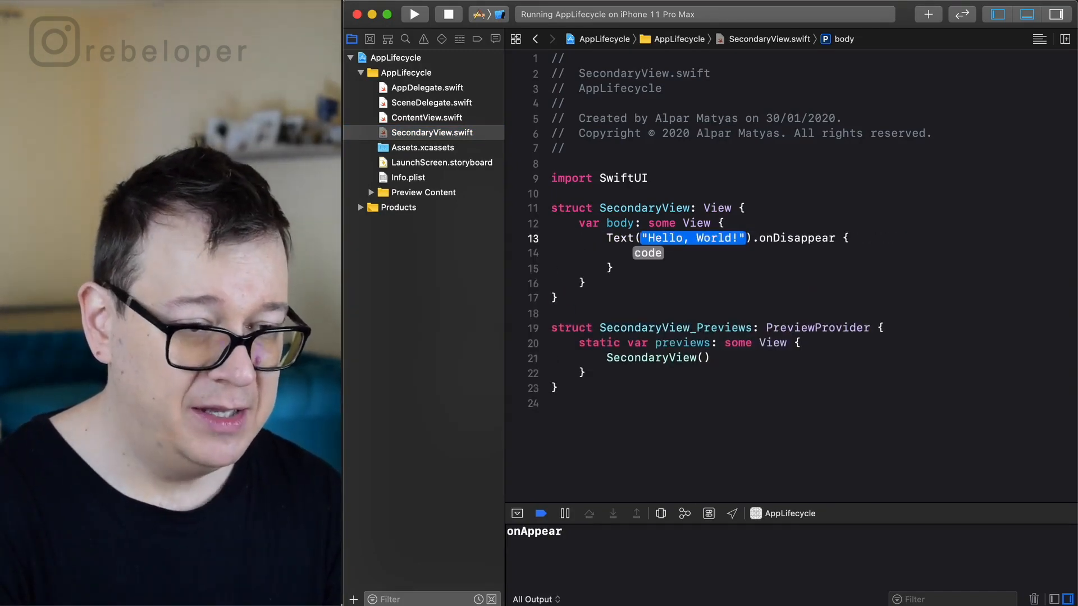
{"action": "type", "text": "pr"}
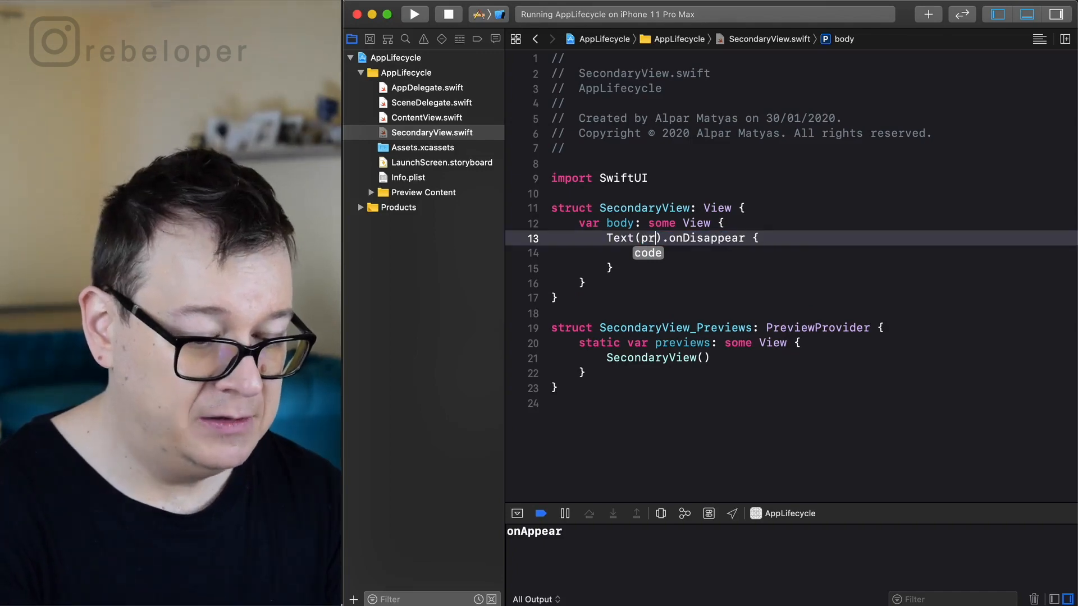
{"action": "key", "text": "backspace"}
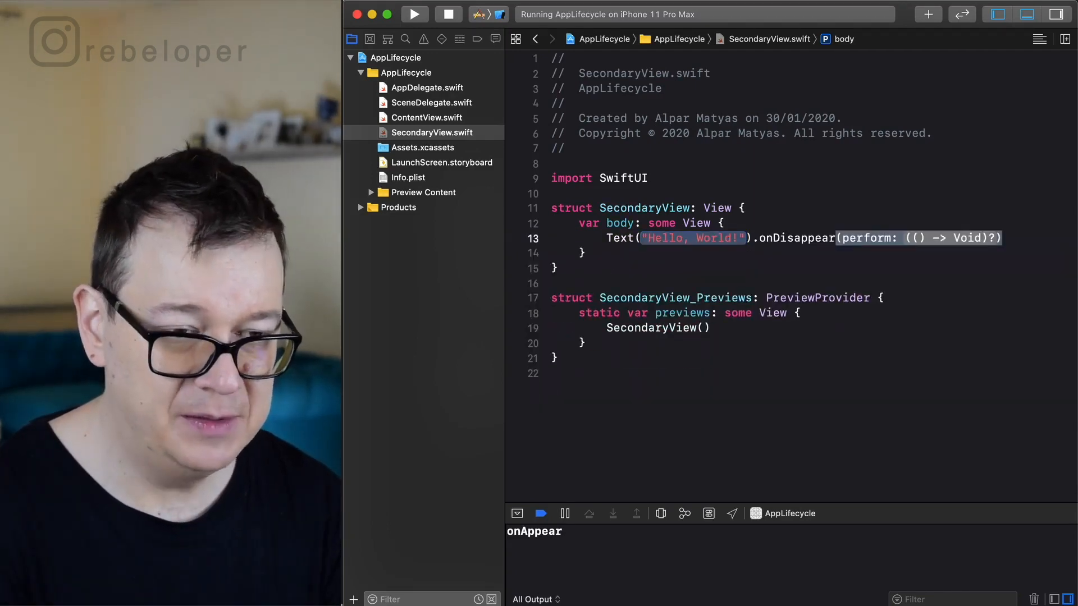
{"action": "left_click", "coordinate": [952, 239]}
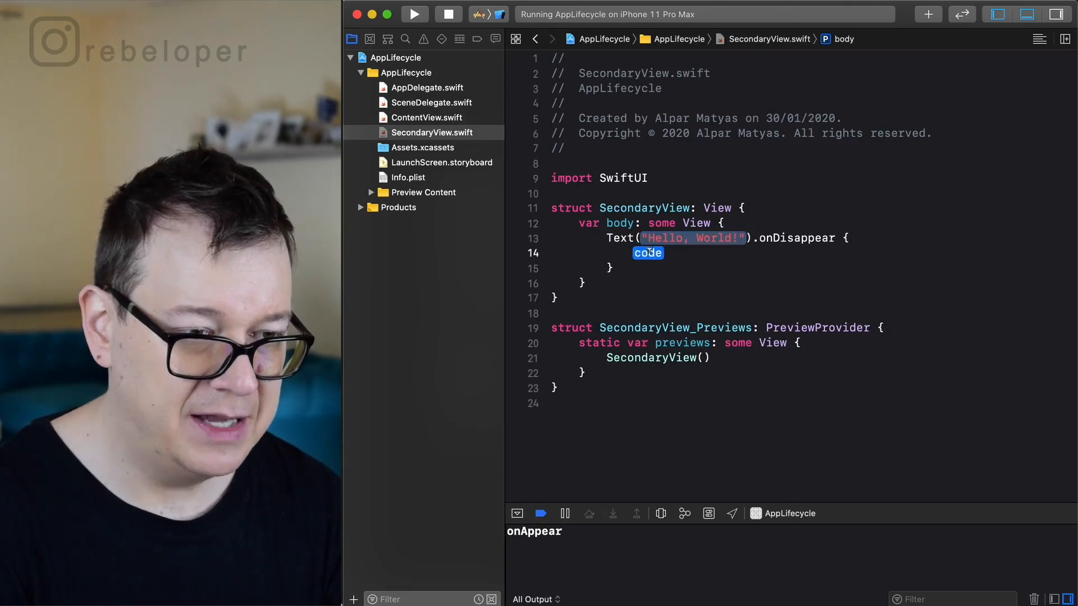
{"action": "type", "text": "print(\""}
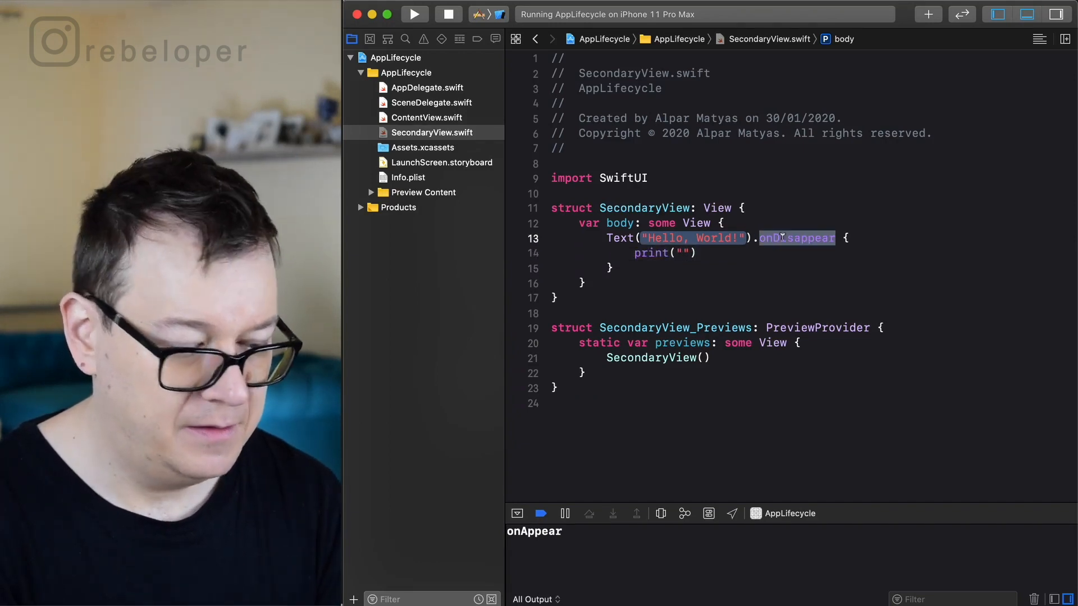
{"action": "type", "text": "onDisappear"}
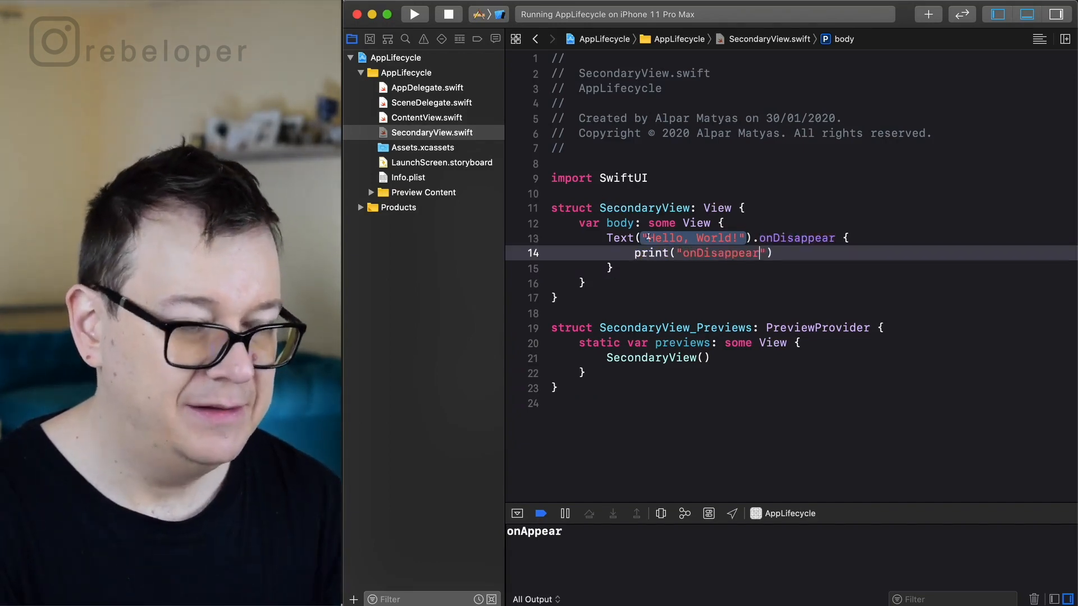
{"action": "left_click", "coordinate": [414, 13]}
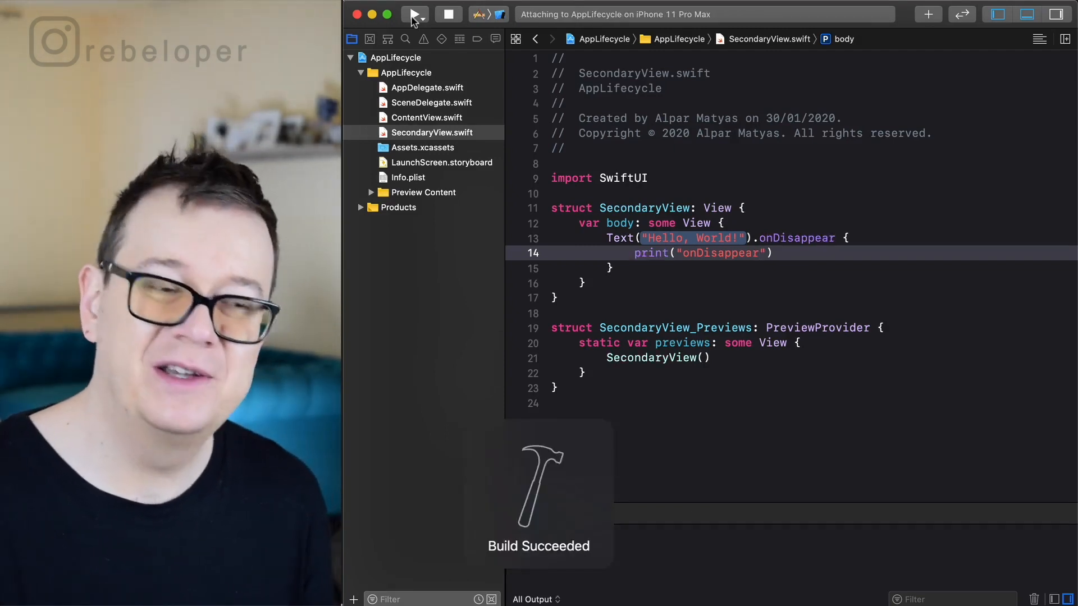
Step: Open the secondary view, then go back to App Lifecycle to log "onDisappear"
{"action": "left_click", "coordinate": [414, 14]}
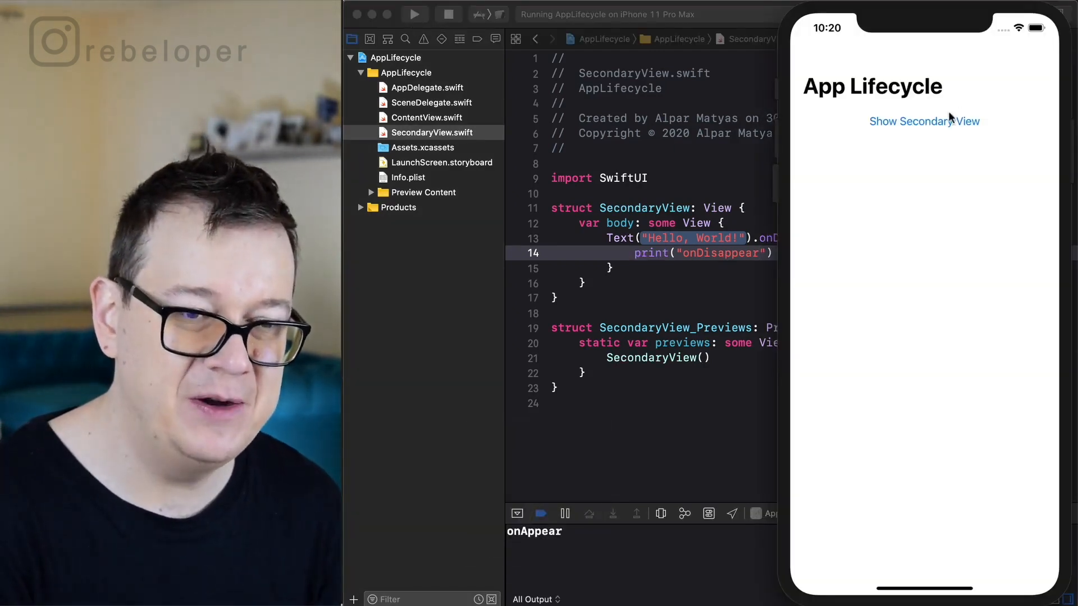
{"action": "left_click", "coordinate": [924, 121]}
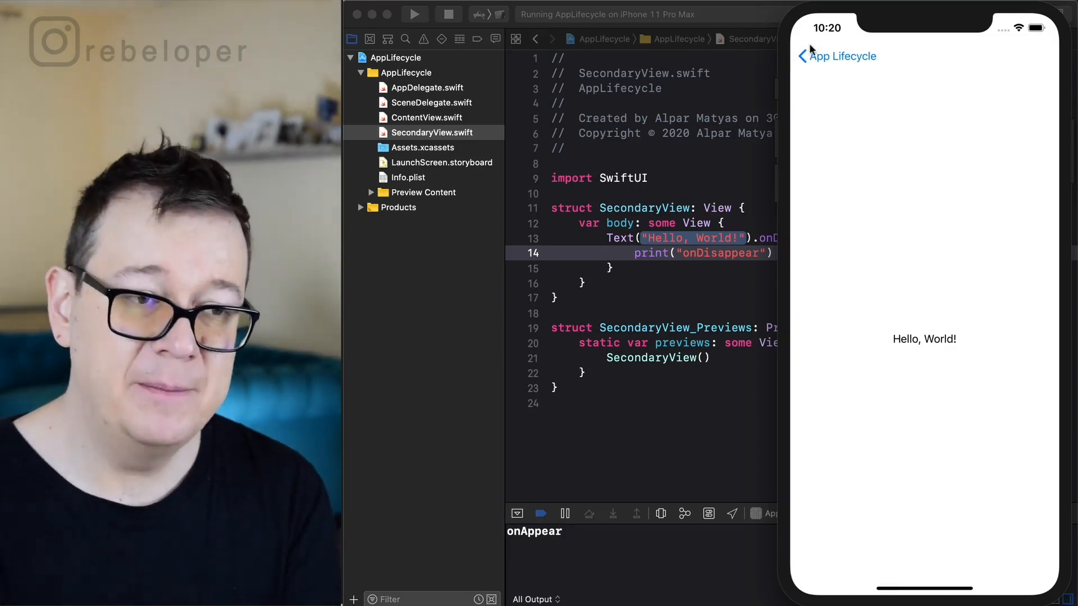
{"action": "left_click", "coordinate": [803, 55]}
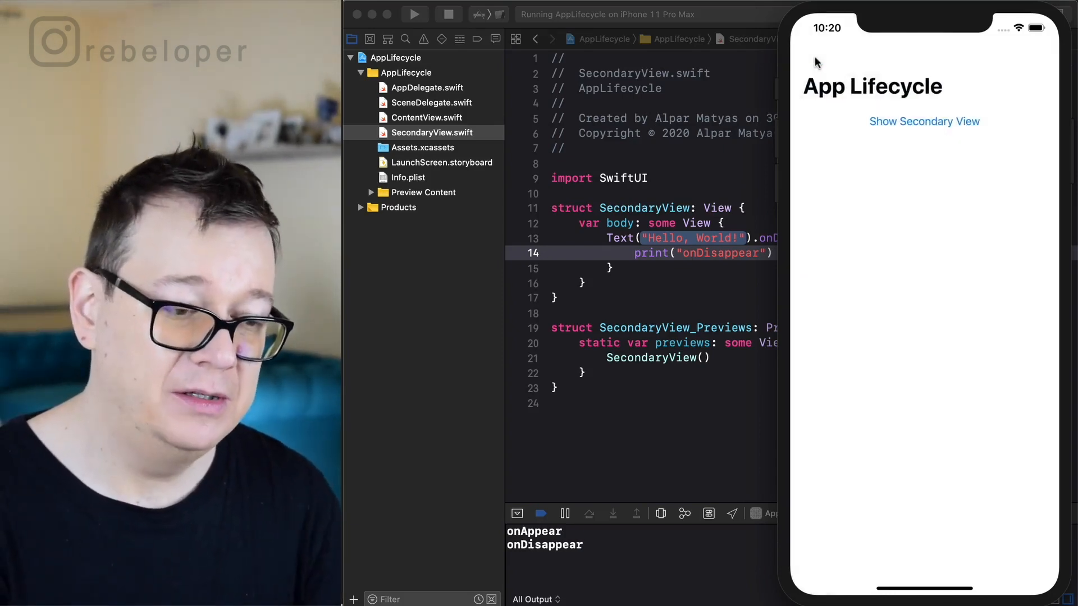